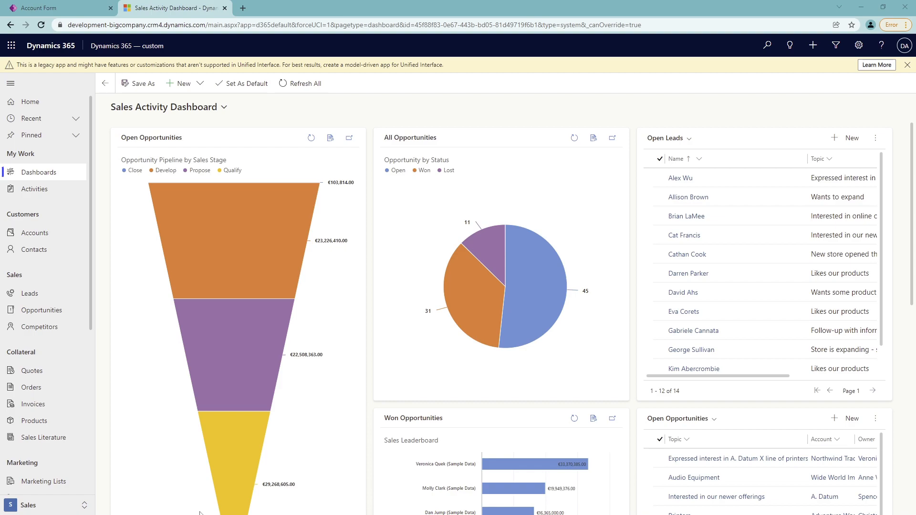
mouse_move(625, 275)
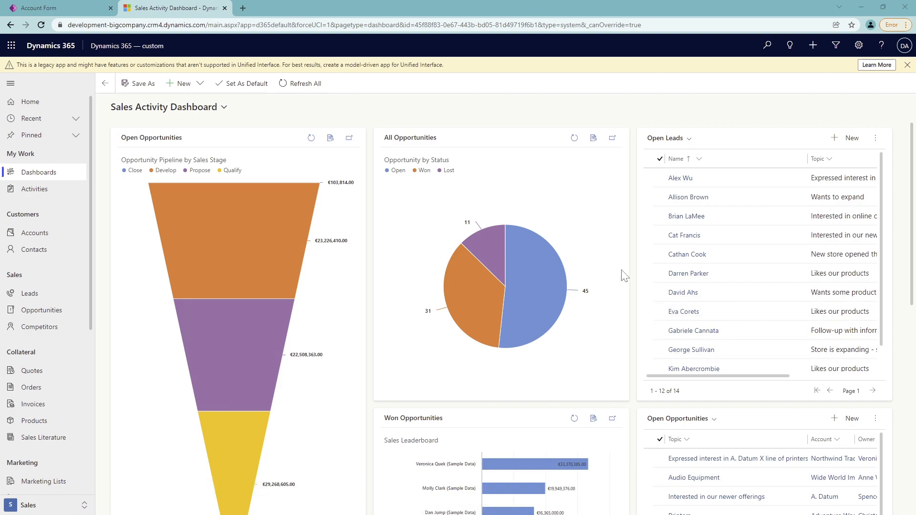
Return to the Account form editor to review the dp_this_is_a_test library and On Load handler.
left_click(300, 83)
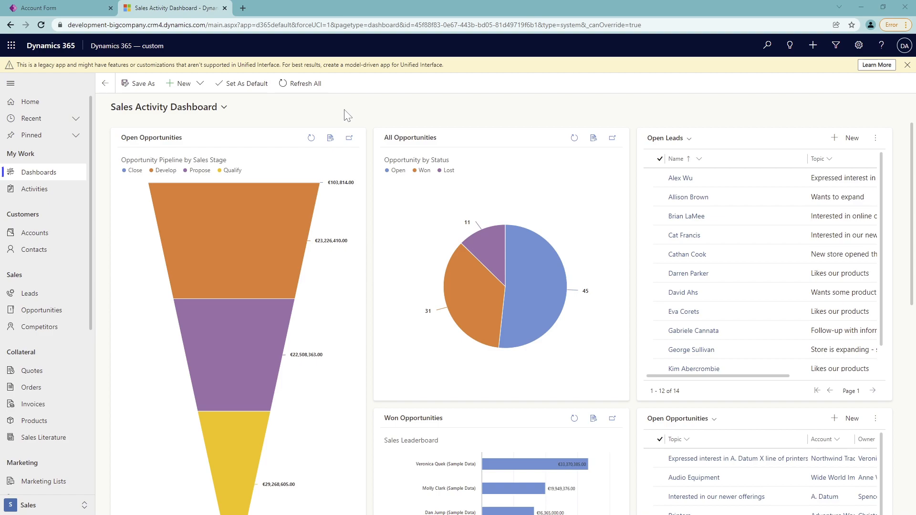
left_click(41, 7)
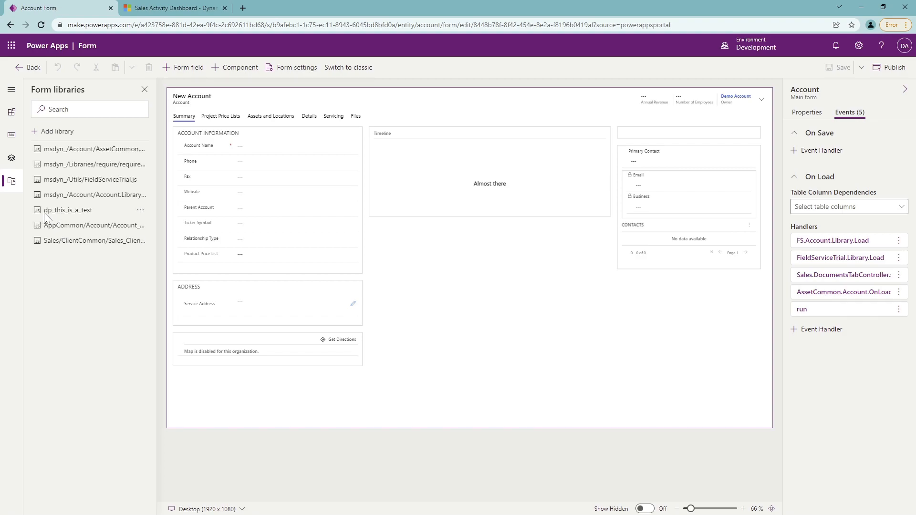
mouse_move(94, 226)
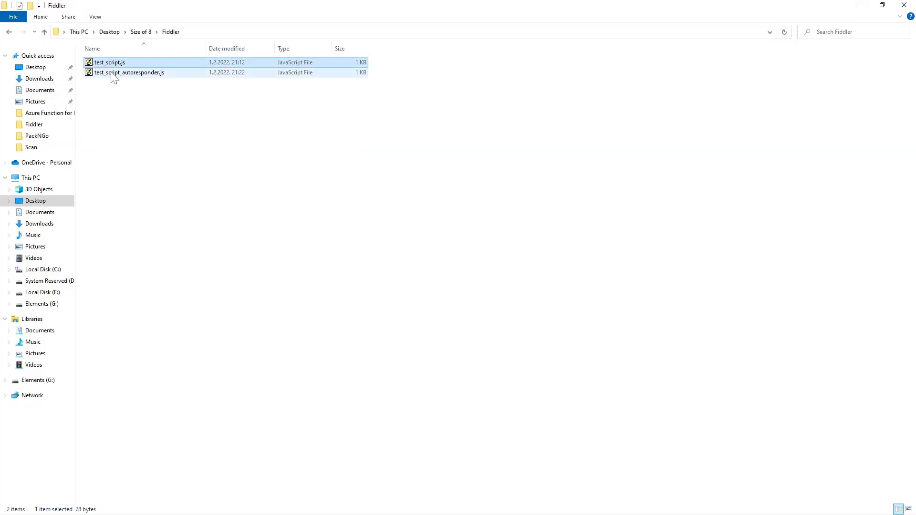
Clear the selection in the Fiddler folder and open a .js script in Notepad++.
left_click(128, 72)
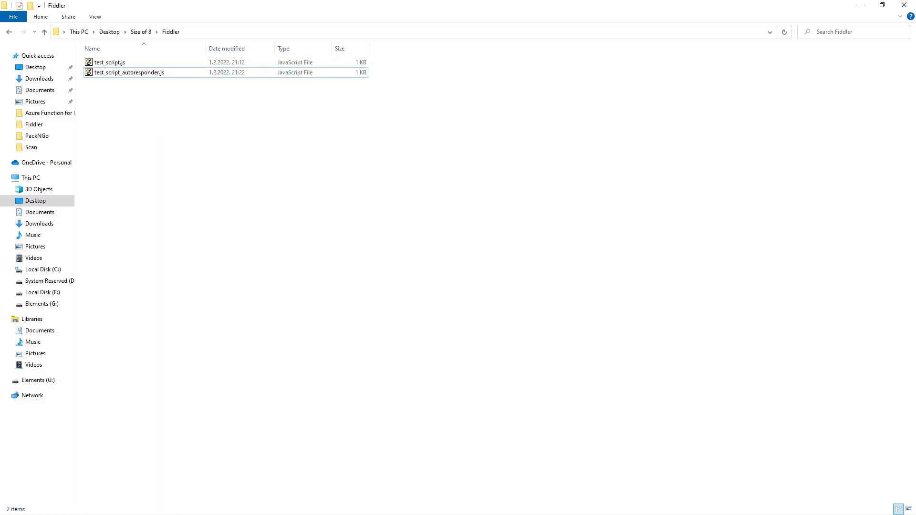
double_click(110, 62)
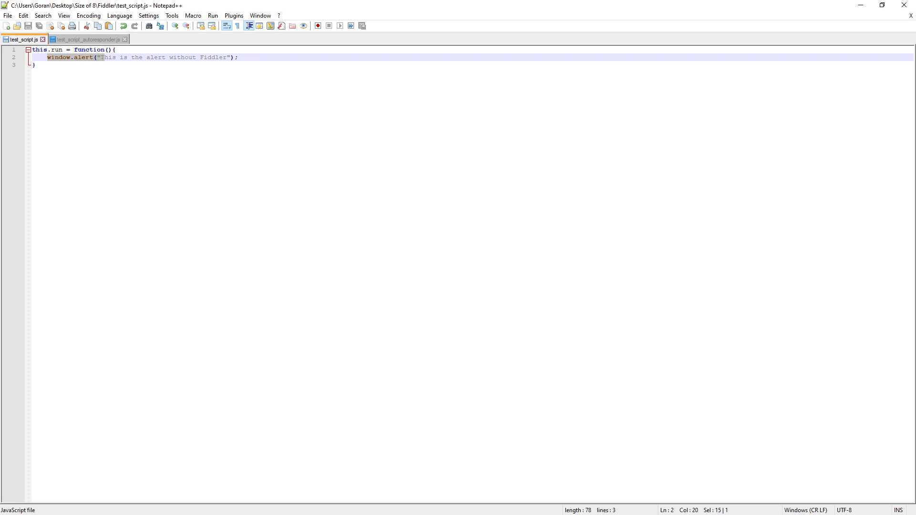
Review test_script.js, whose run function alerts 'This is the alert without Fiddler'.
left_click(88, 39)
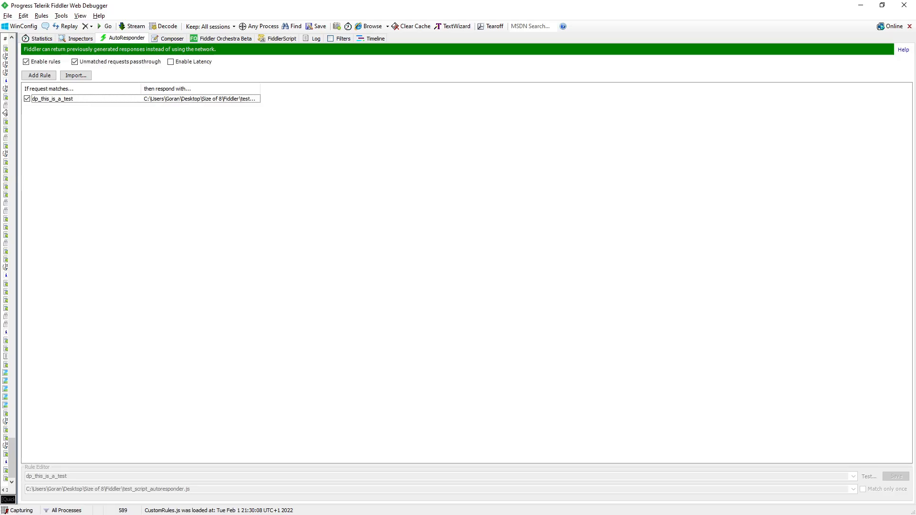
mouse_move(62, 211)
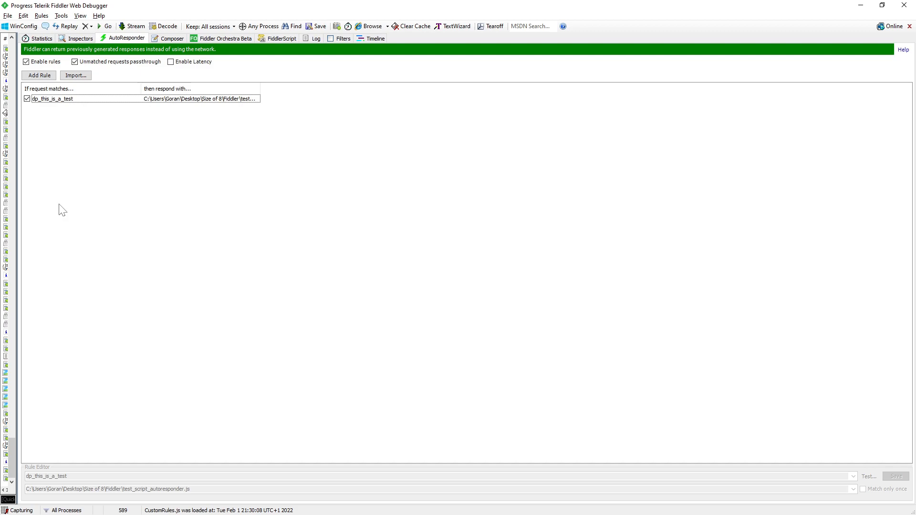
Select the dp_this_is_a_test AutoResponder rule to inspect its test_script_autoresponder.js response.
left_click(70, 99)
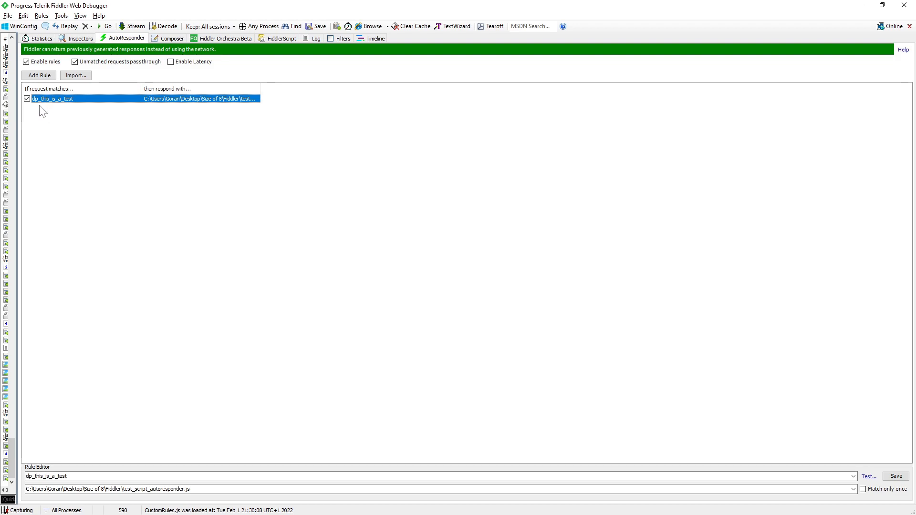
mouse_move(148, 130)
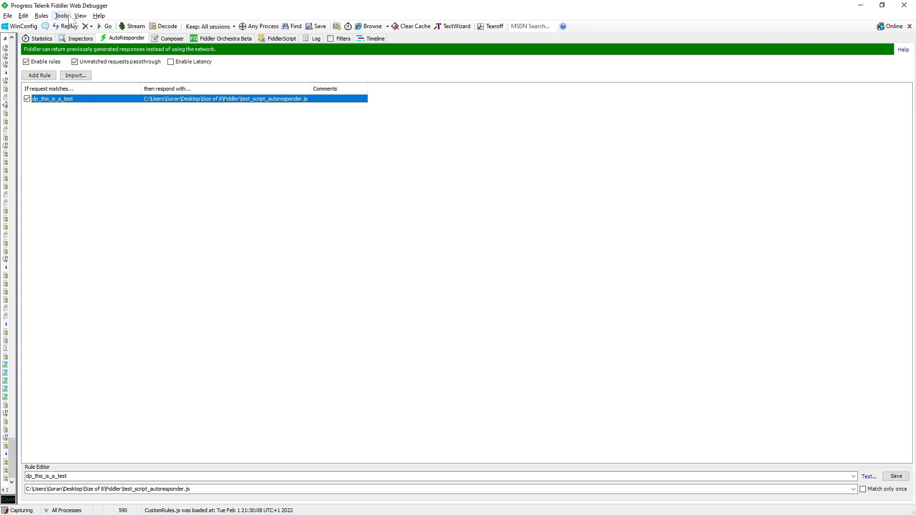
Confirm in Tools > Options that HTTPS CONNECTs are captured and all-process traffic decrypted.
left_click(61, 16)
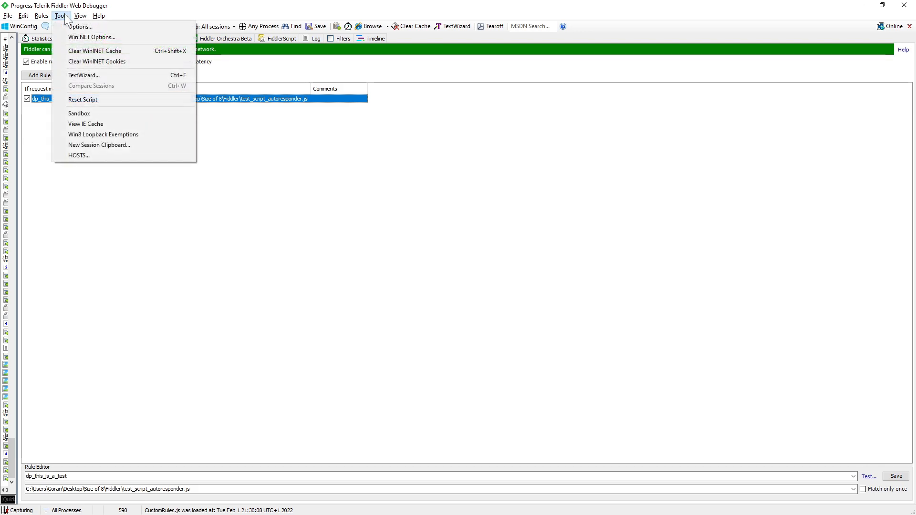
mouse_move(80, 26)
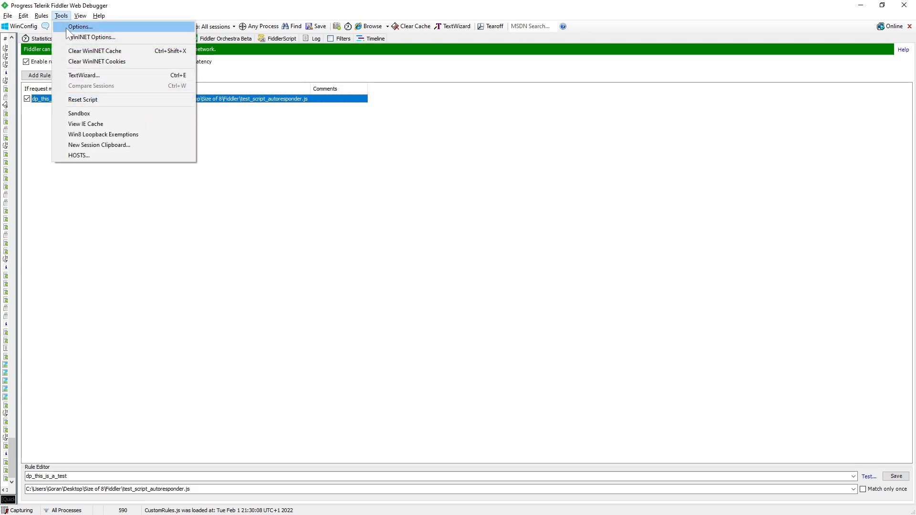
left_click(79, 26)
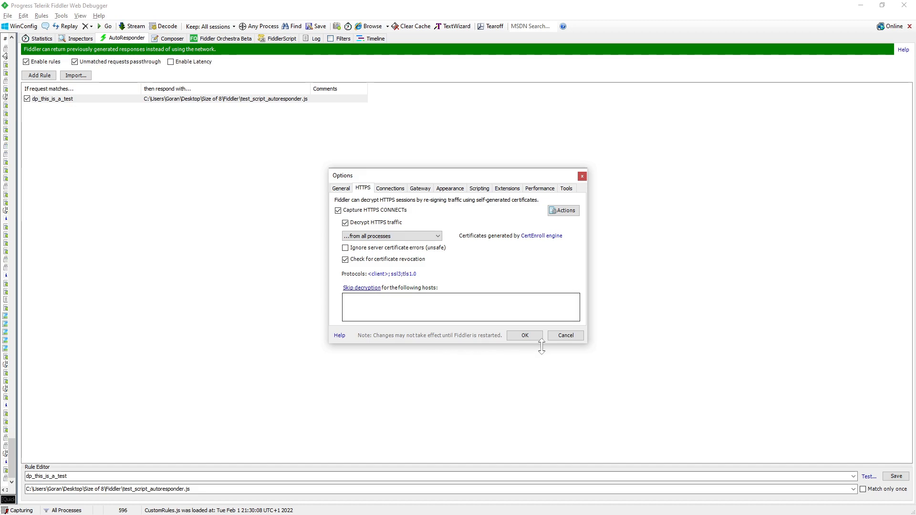
left_click(523, 335)
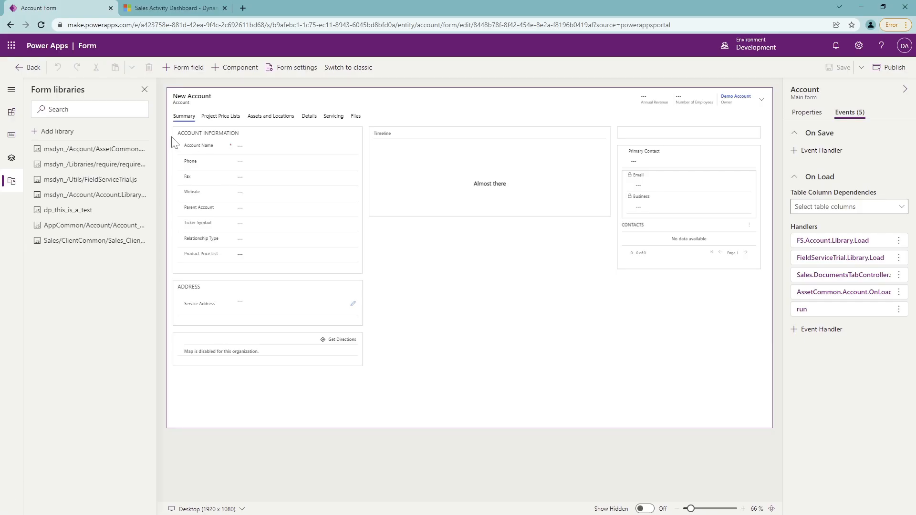
Start a new account from the Dynamics 365 Accounts list and dismiss the 'WITH Fiddler' alert.
left_click(174, 8)
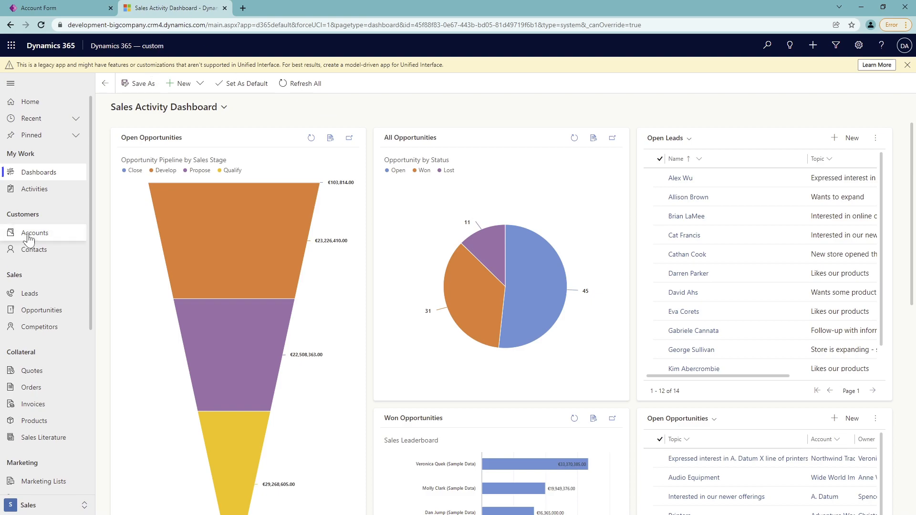
left_click(35, 232)
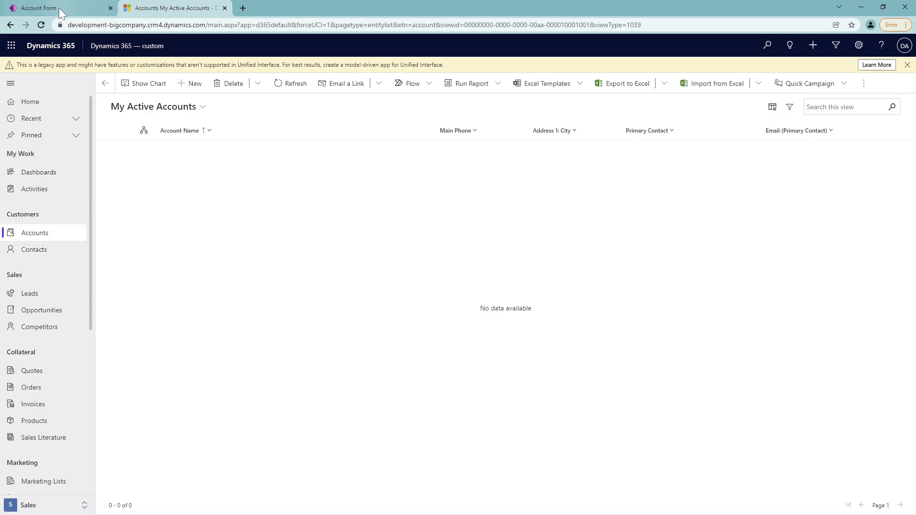
left_click(41, 8)
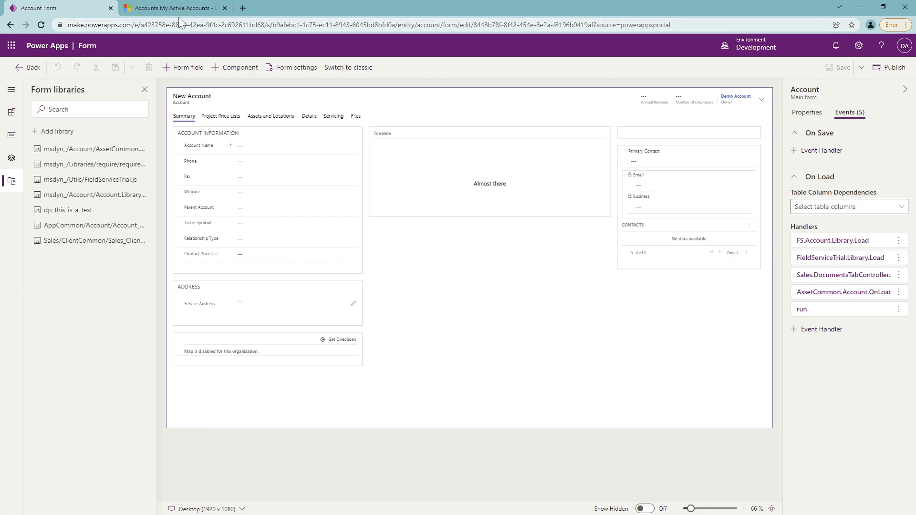
left_click(172, 7)
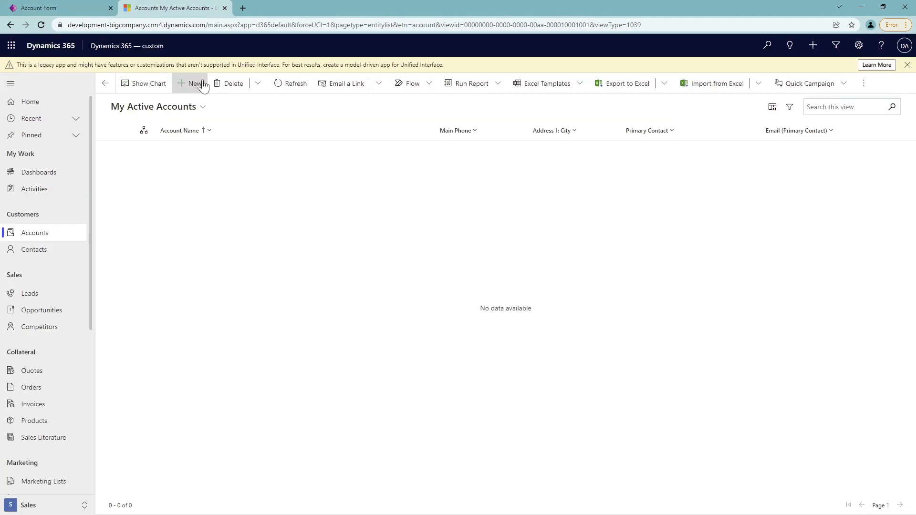
left_click(196, 83)
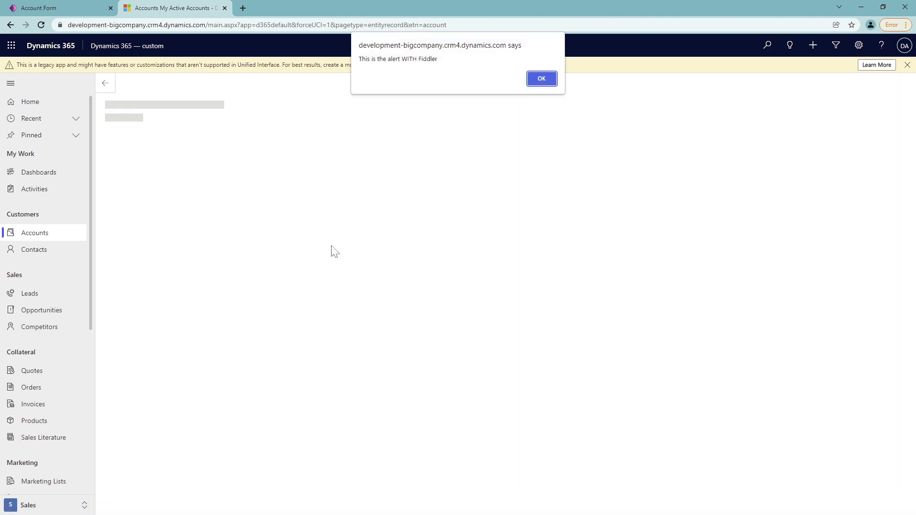
mouse_move(360, 62)
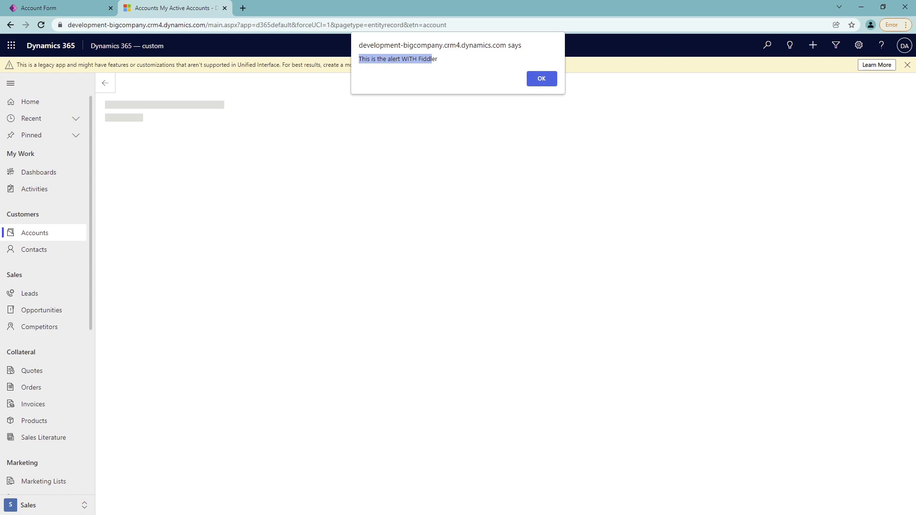
left_click(541, 78)
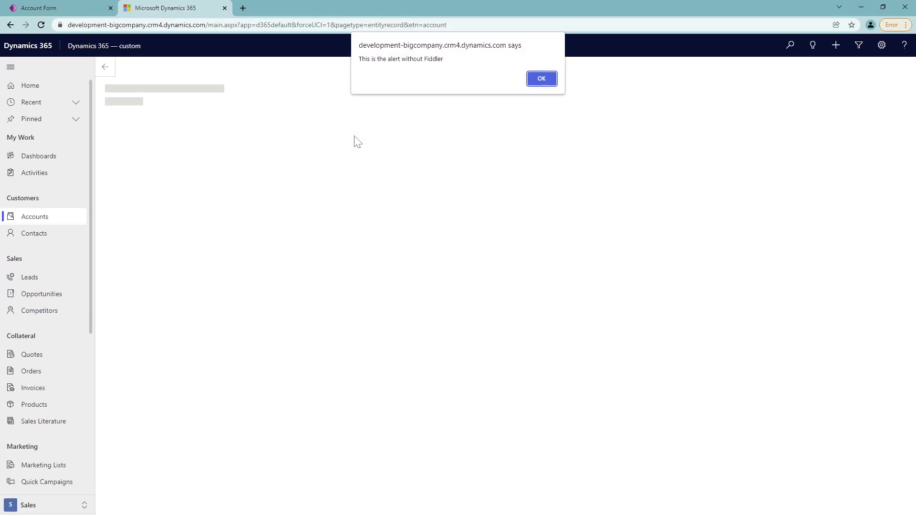
Select the 'without Fiddler' alert text, then dismiss the alert.
triple_click(401, 59)
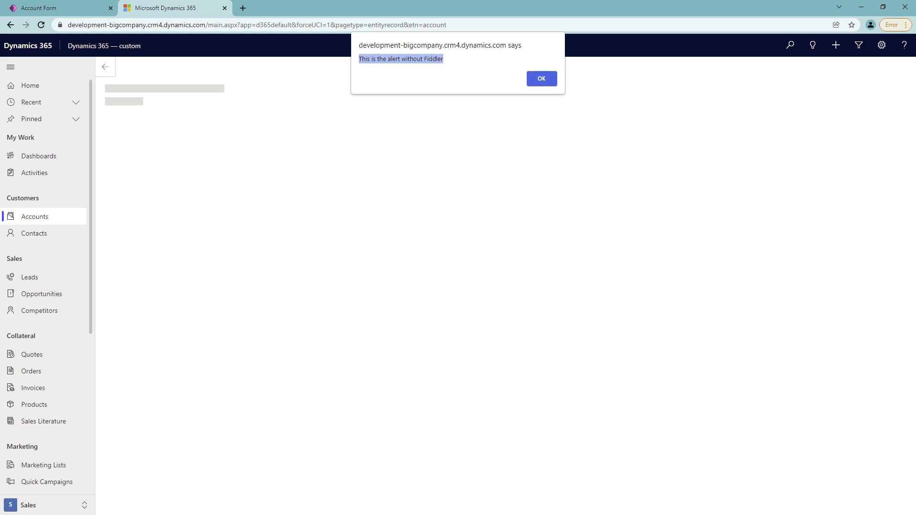
left_click(541, 78)
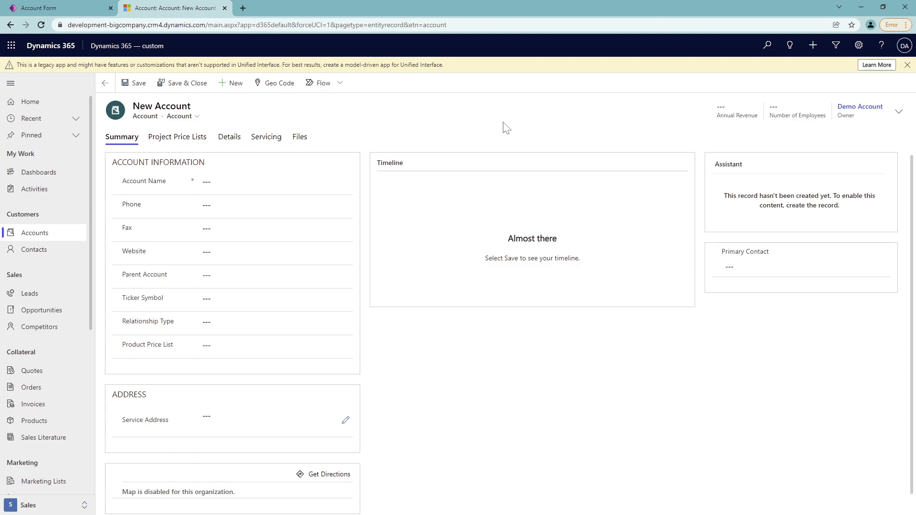
Open DevTools with F12 and scroll Preferences to the Network 'Disable cache' option.
key("F12")
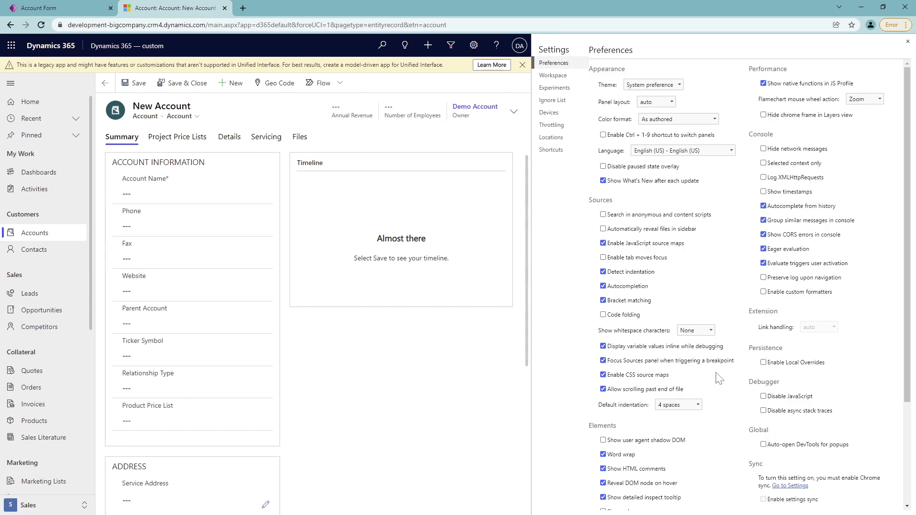
scroll("down", 3)
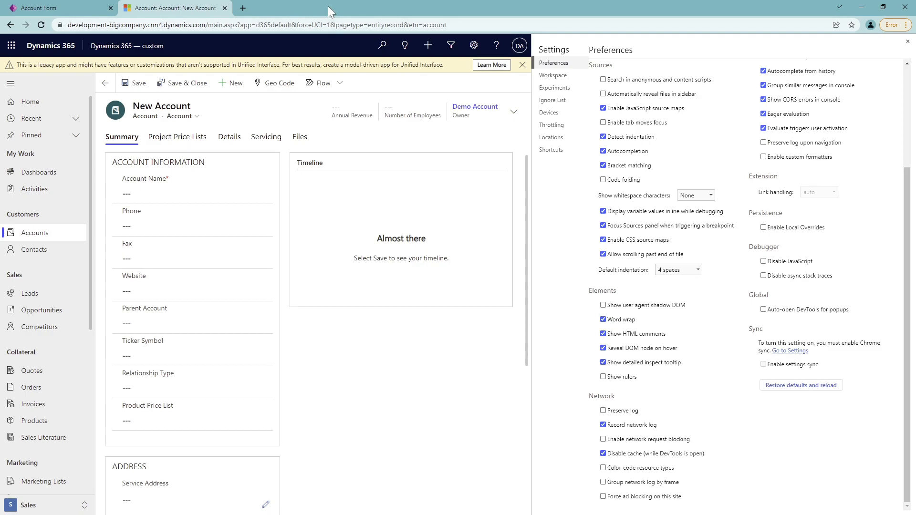
mouse_move(305, 227)
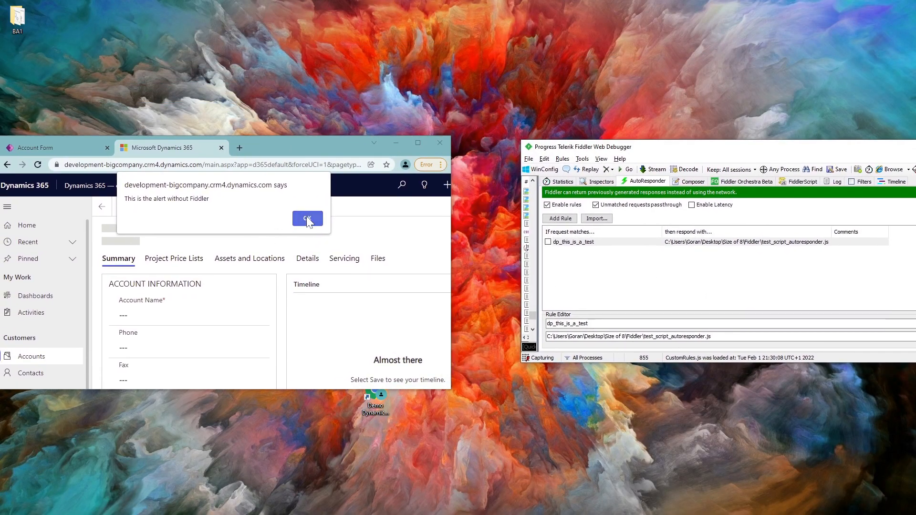
Dismiss the 'without Fiddler' alert, then the 'WITH Fiddler' alert after re-enabling the rule.
left_click(307, 218)
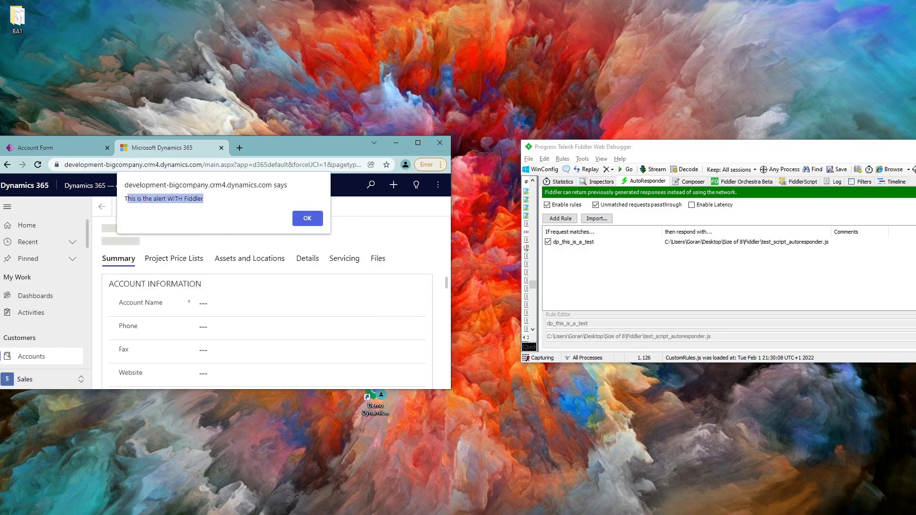
left_click(306, 218)
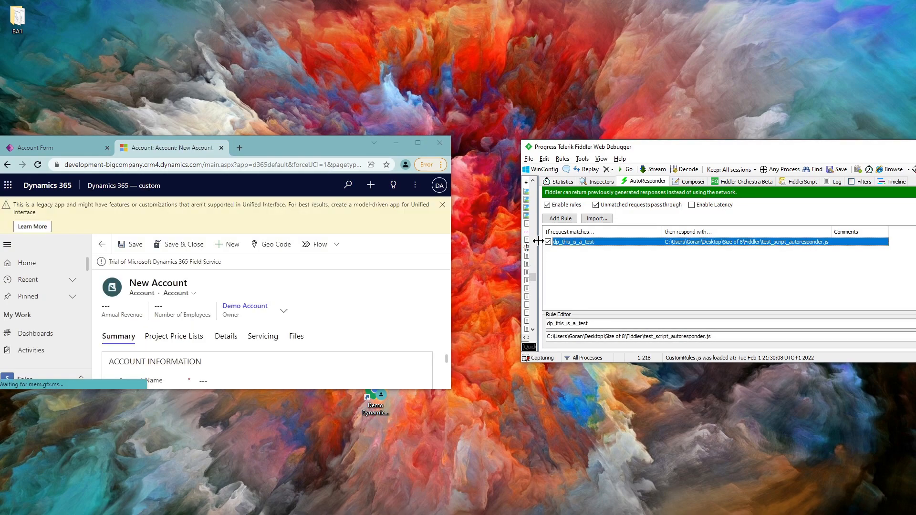